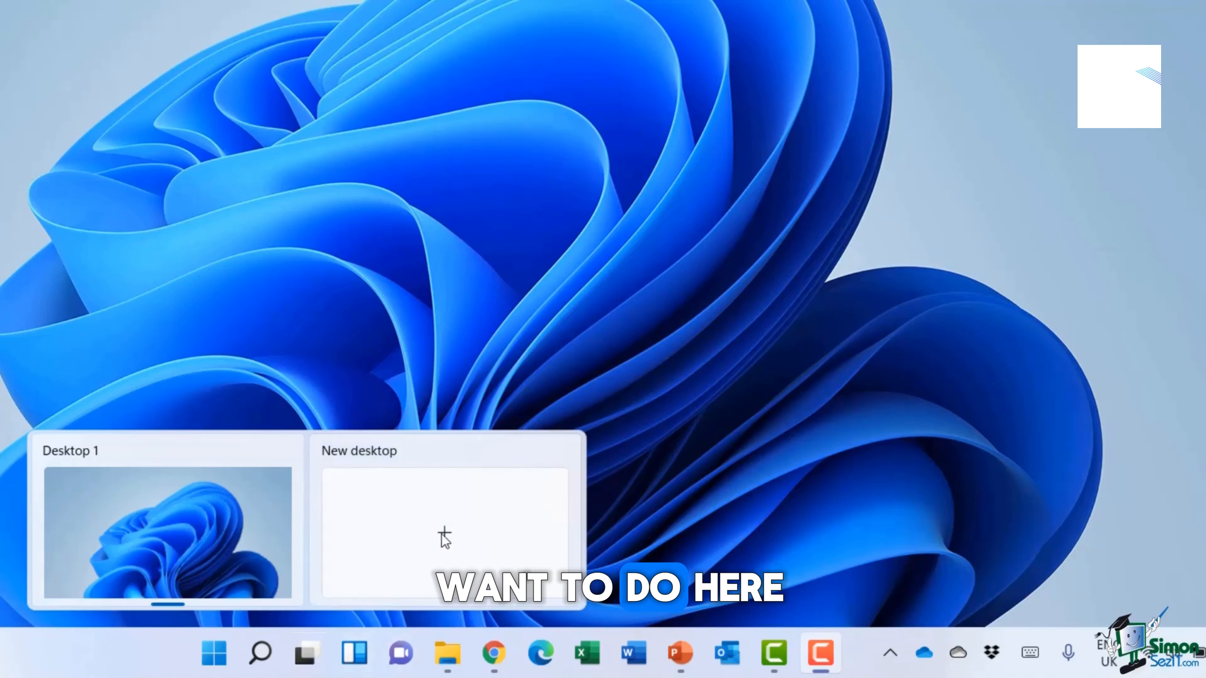
Add Desktop 2 and Desktop 3 from Task View so three virtual desktops exist.
click(445, 534)
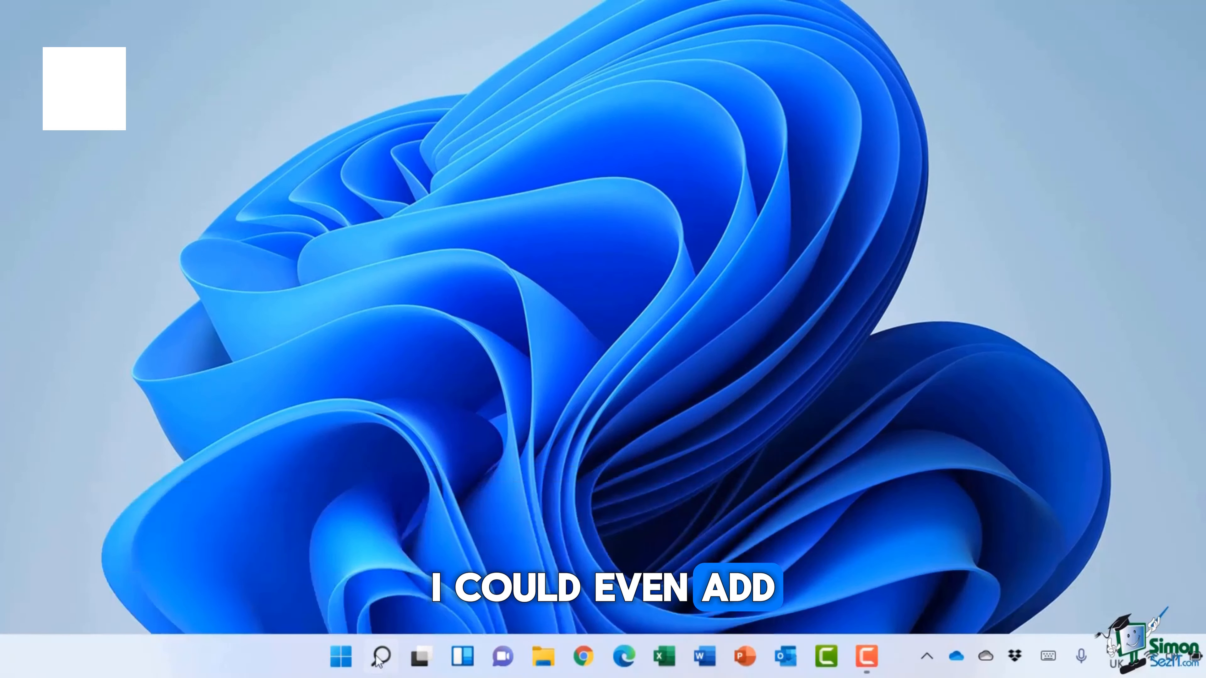
click(446, 656)
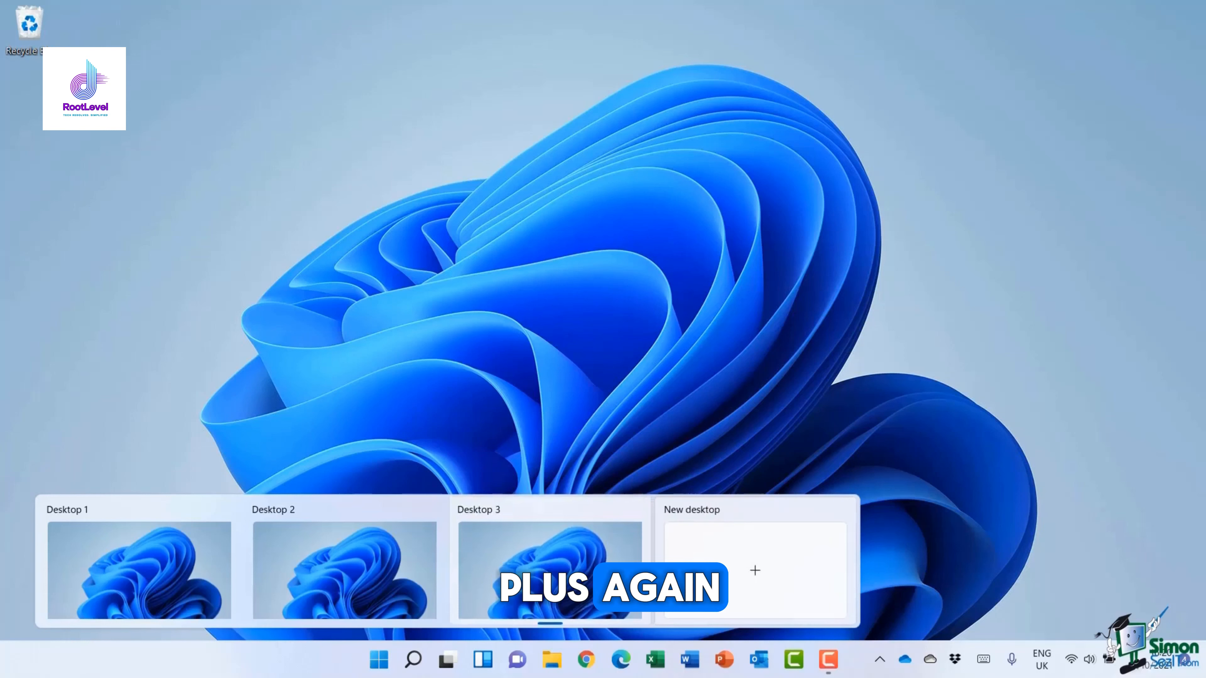
click(446, 660)
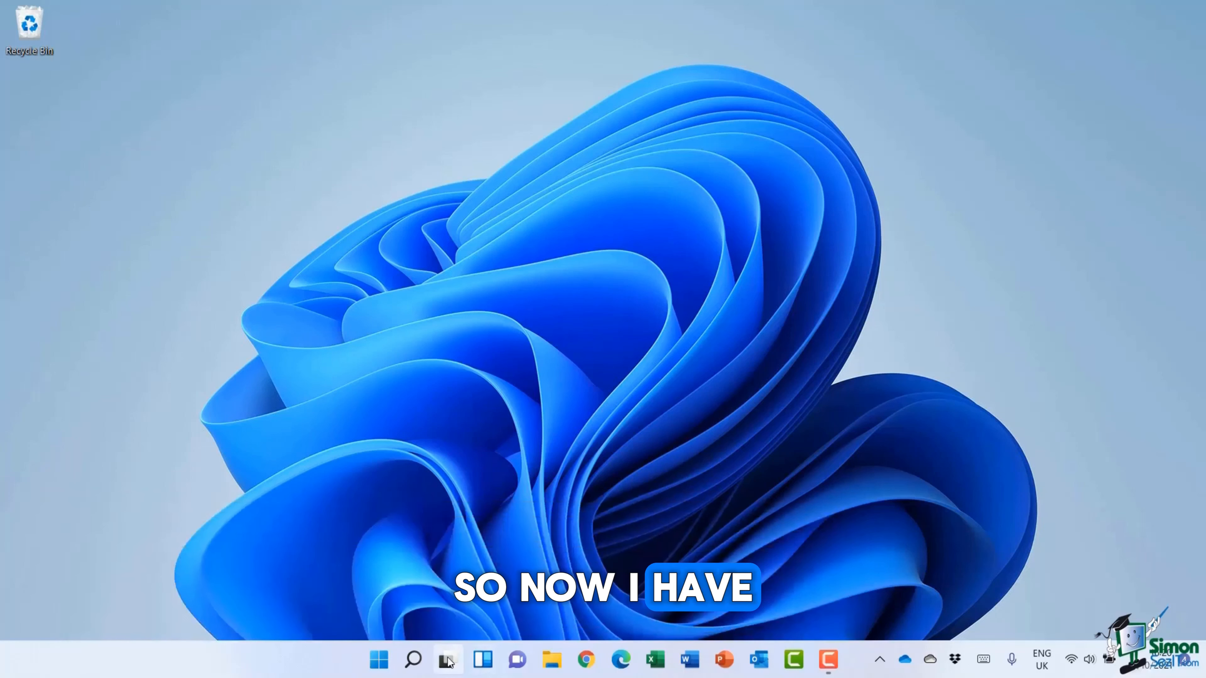
click(447, 660)
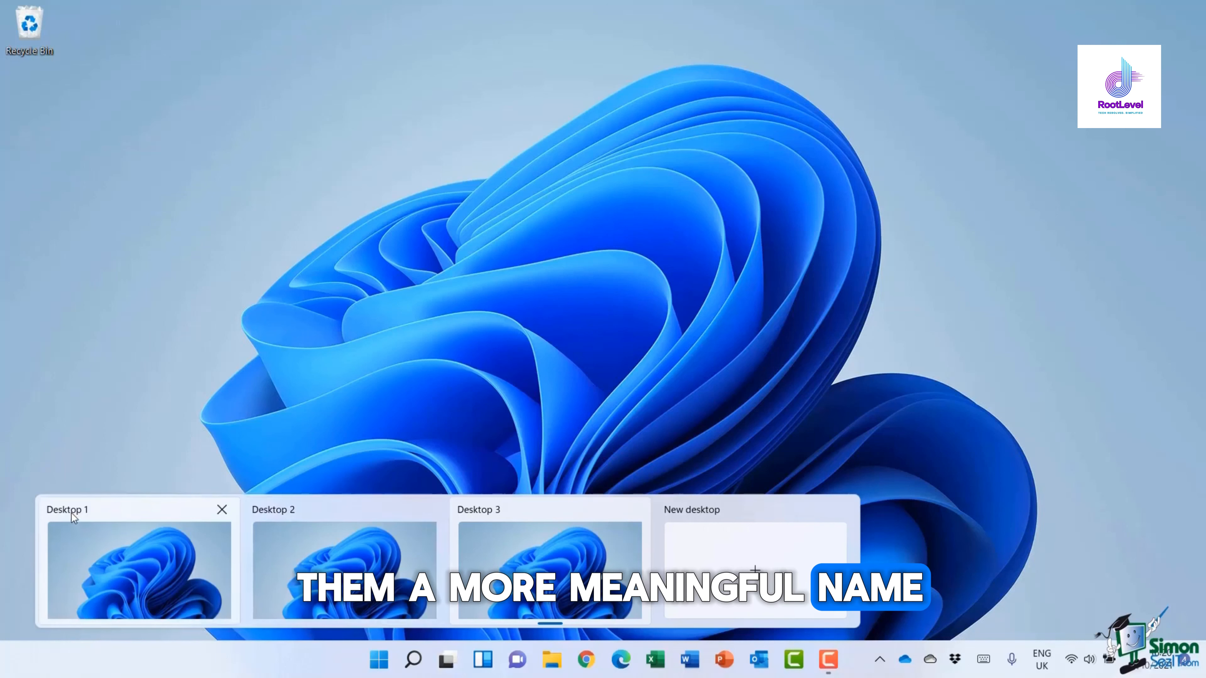
Rename Desktop 1 to 'Microsoft Apps', Desktop 2 to 'File Explorer' and Desktop 3 to 'Internet'.
double_click(66, 509)
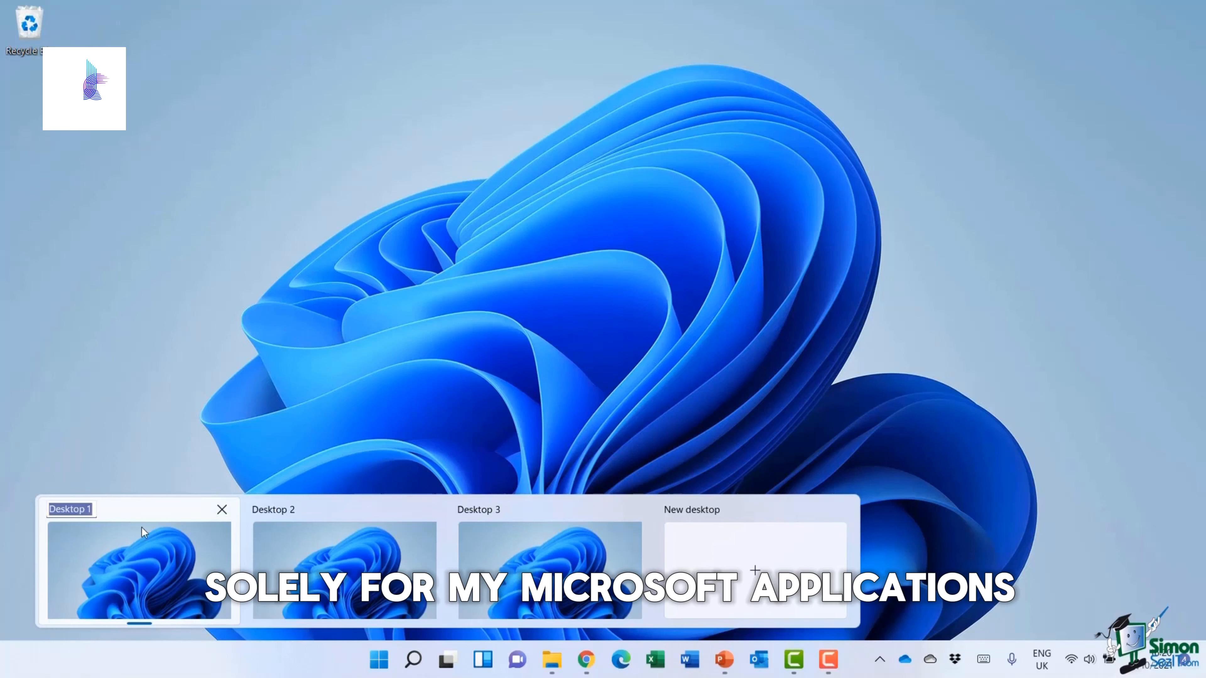
text(Microsoft Apps)
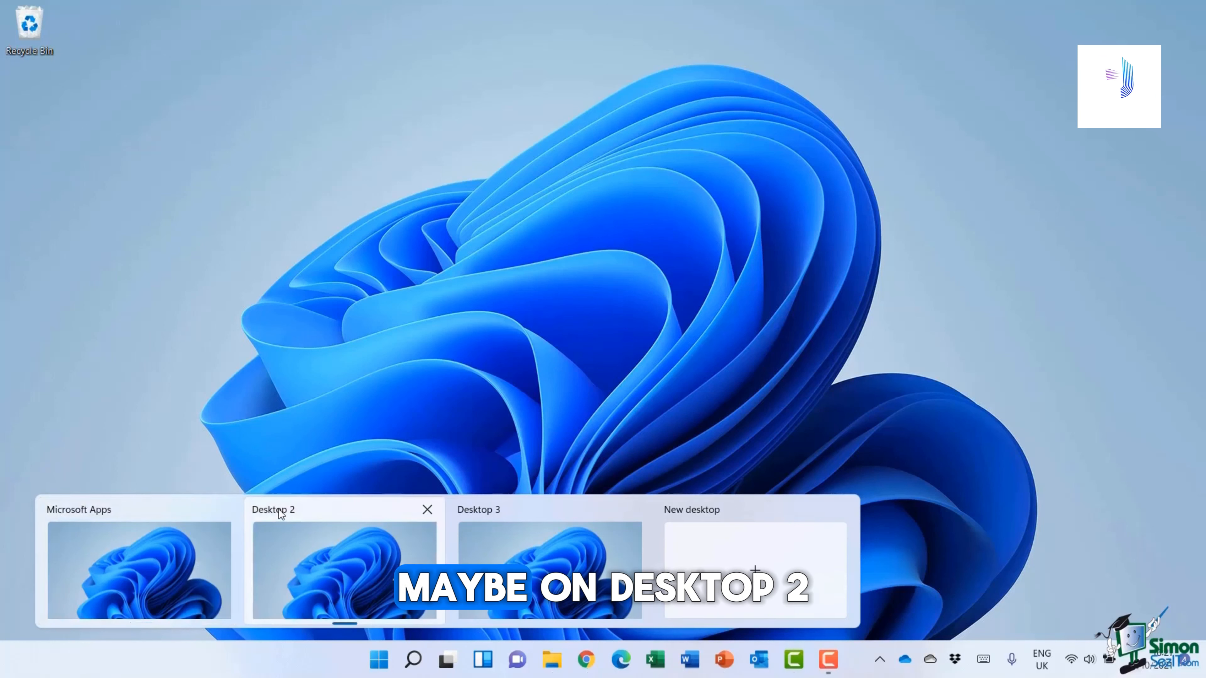
double_click(272, 509)
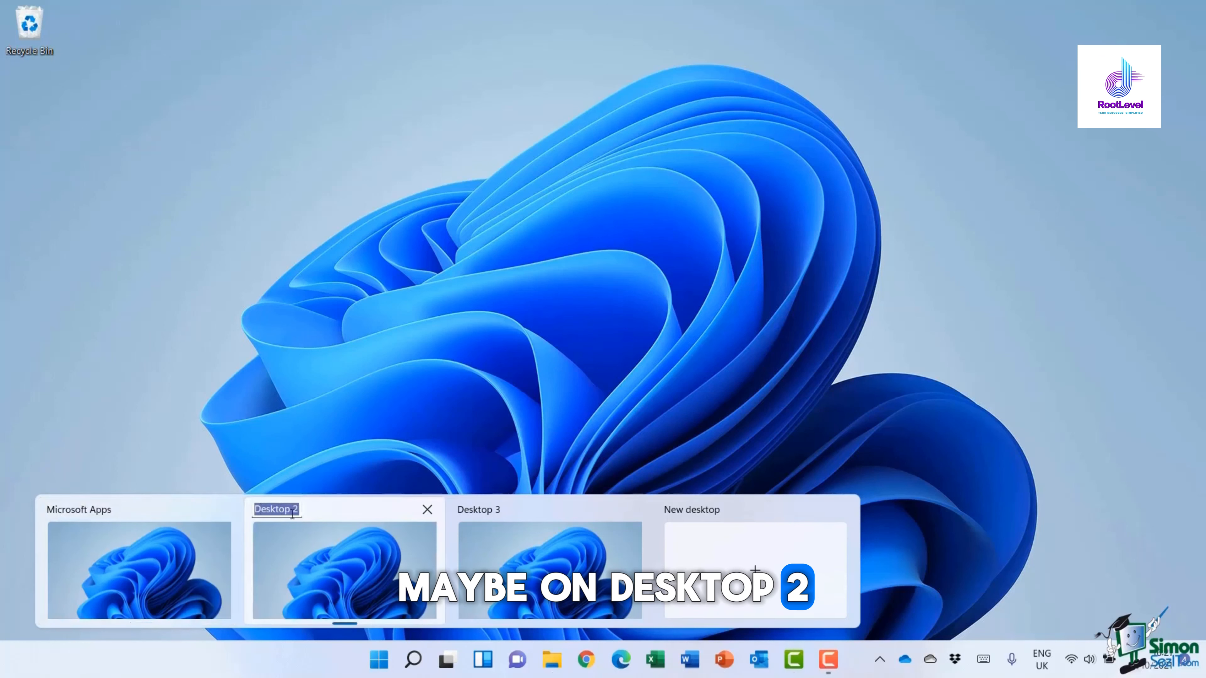
text(File Explorer)
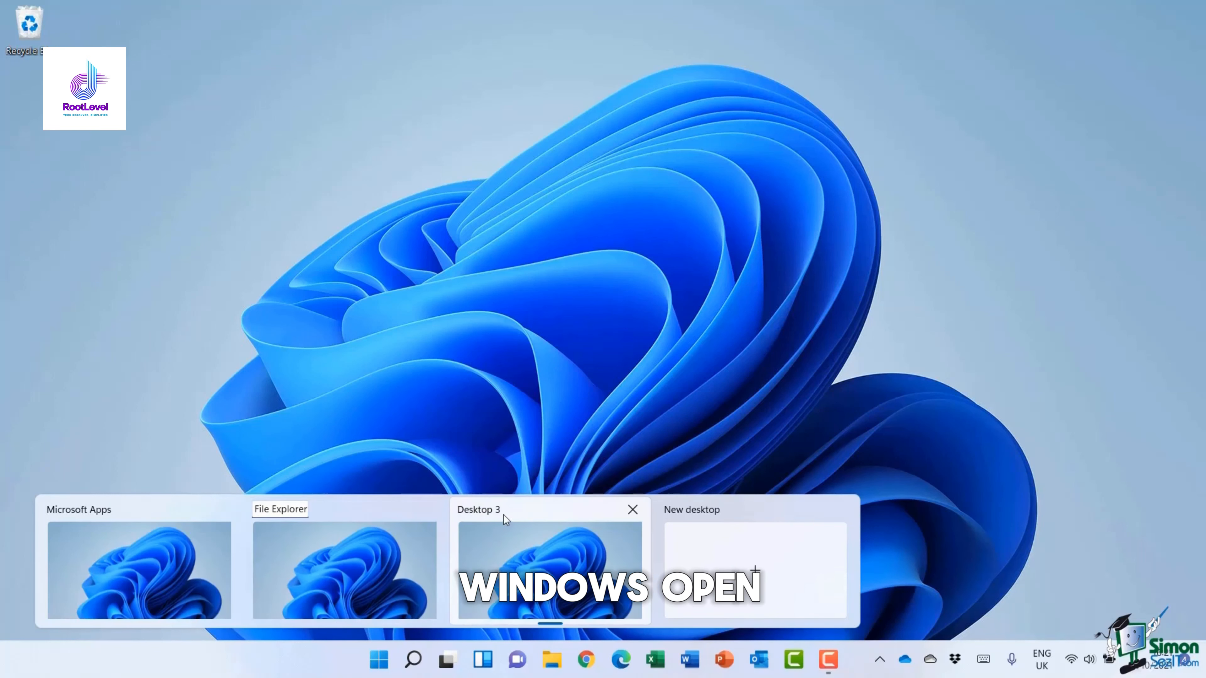
double_click(479, 509)
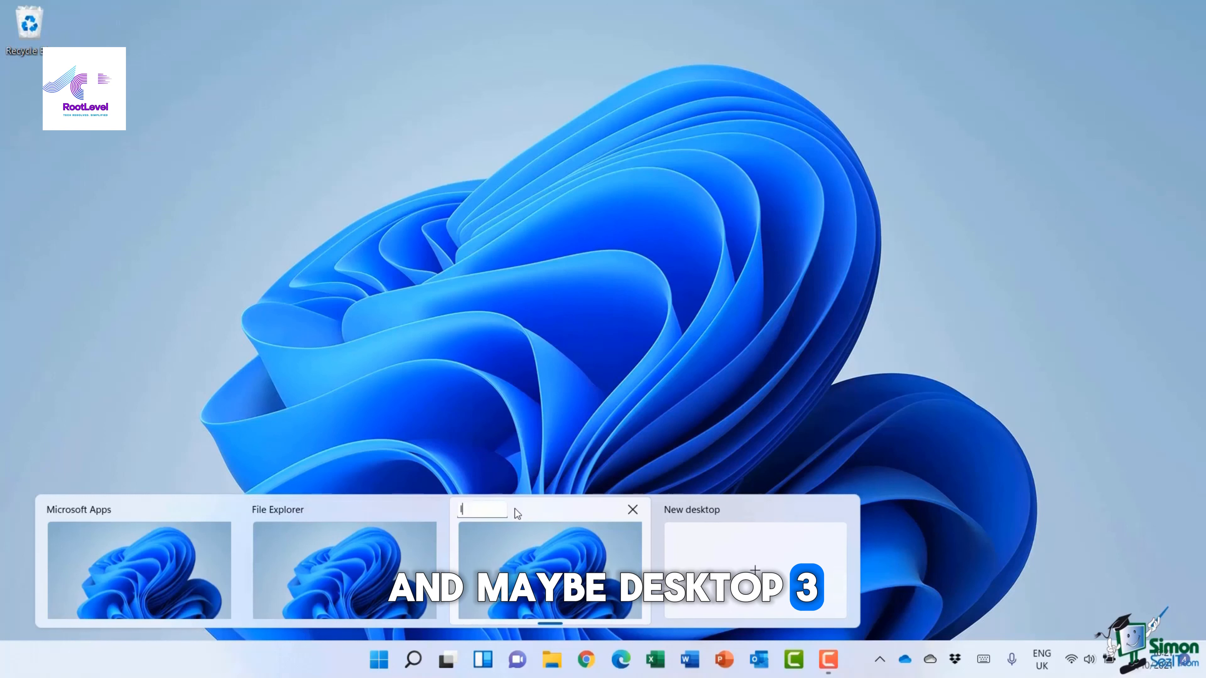
text(Internet)
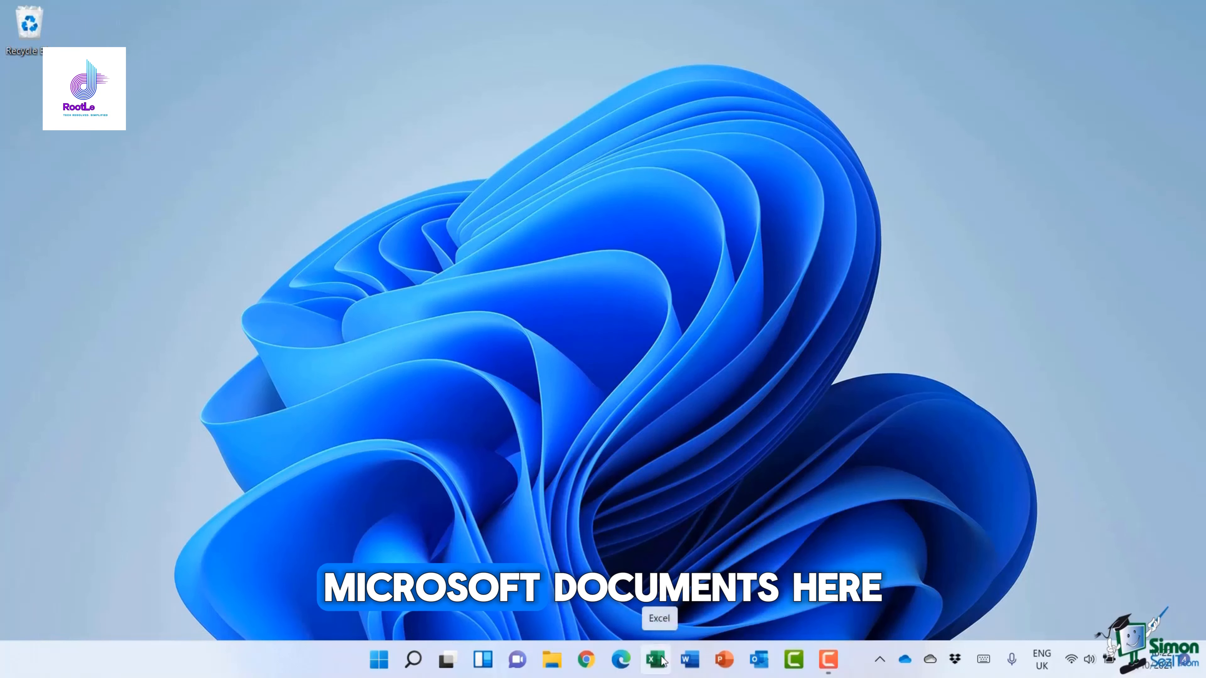
Start a blank Excel workbook and a blank Word document on the Microsoft Apps desktop.
click(655, 661)
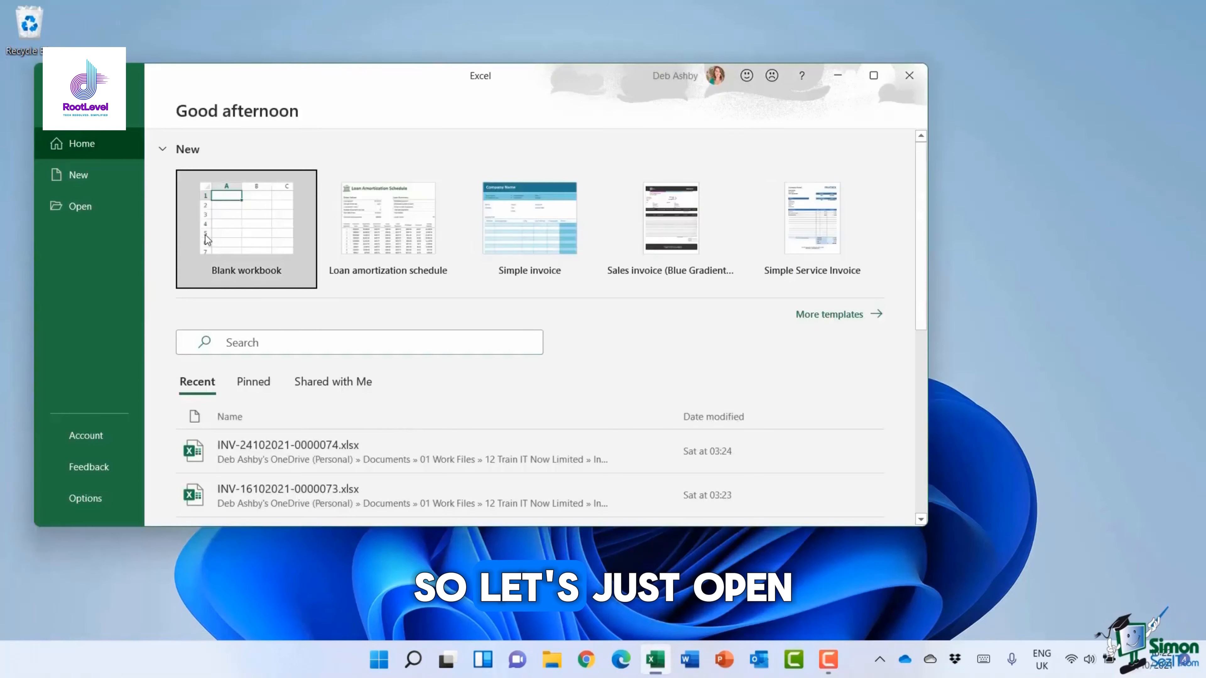
click(246, 218)
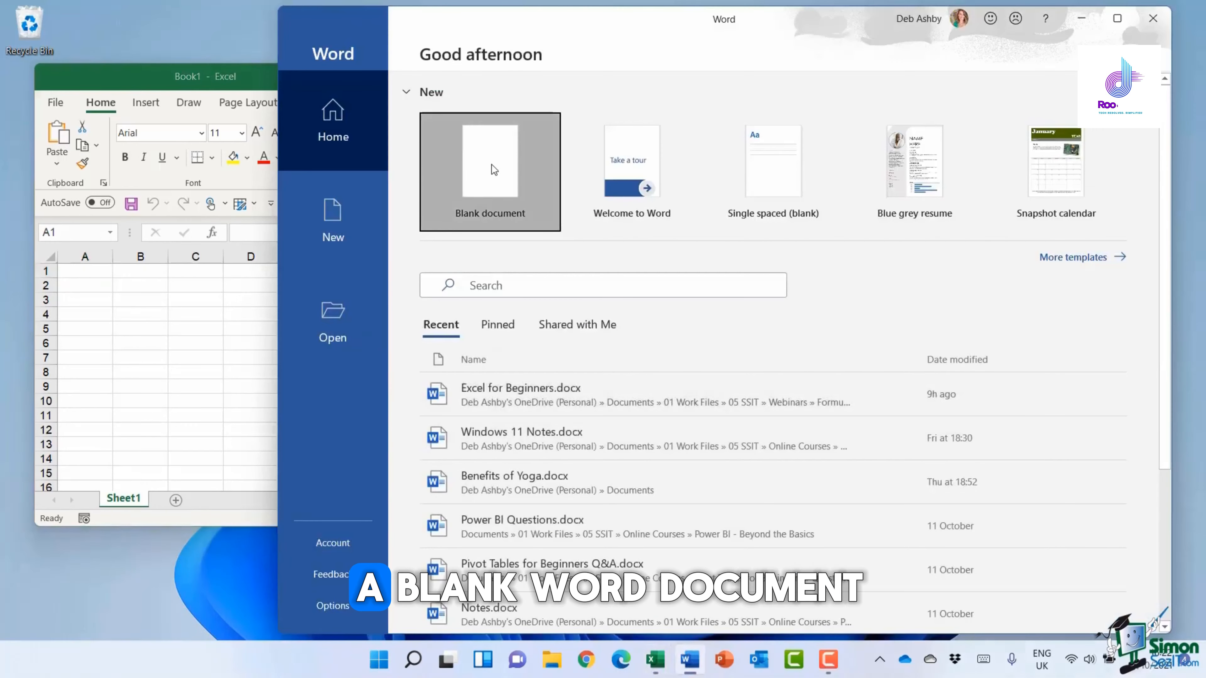
click(489, 171)
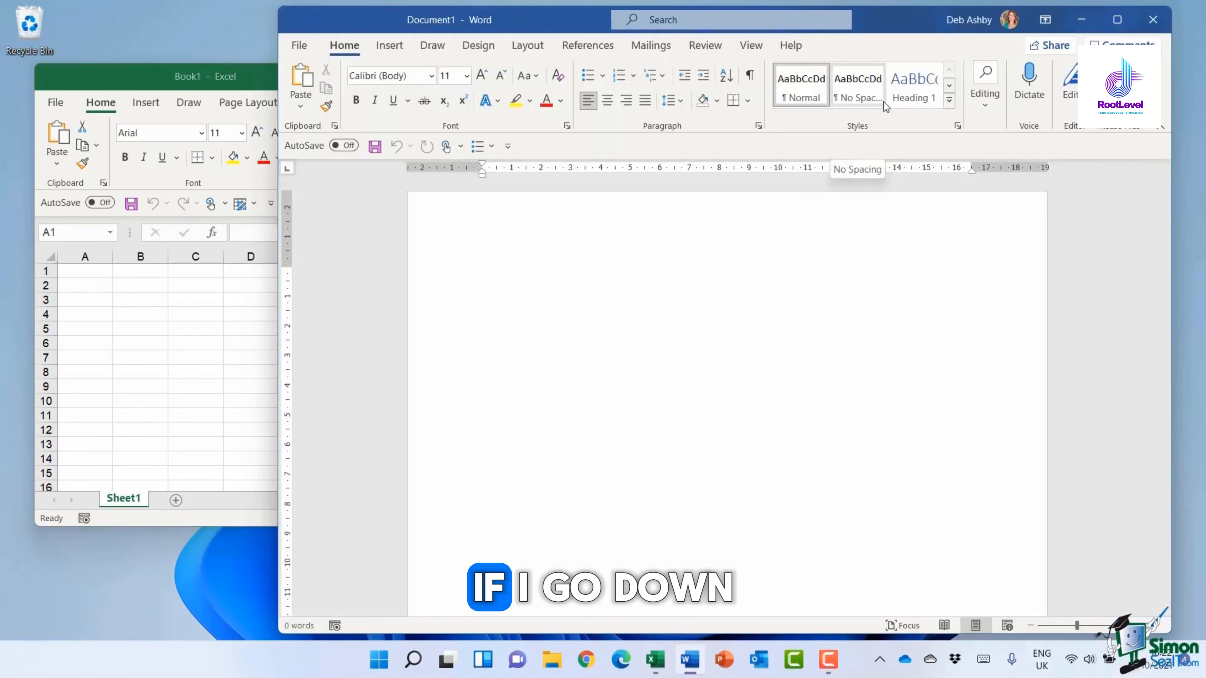
click(447, 660)
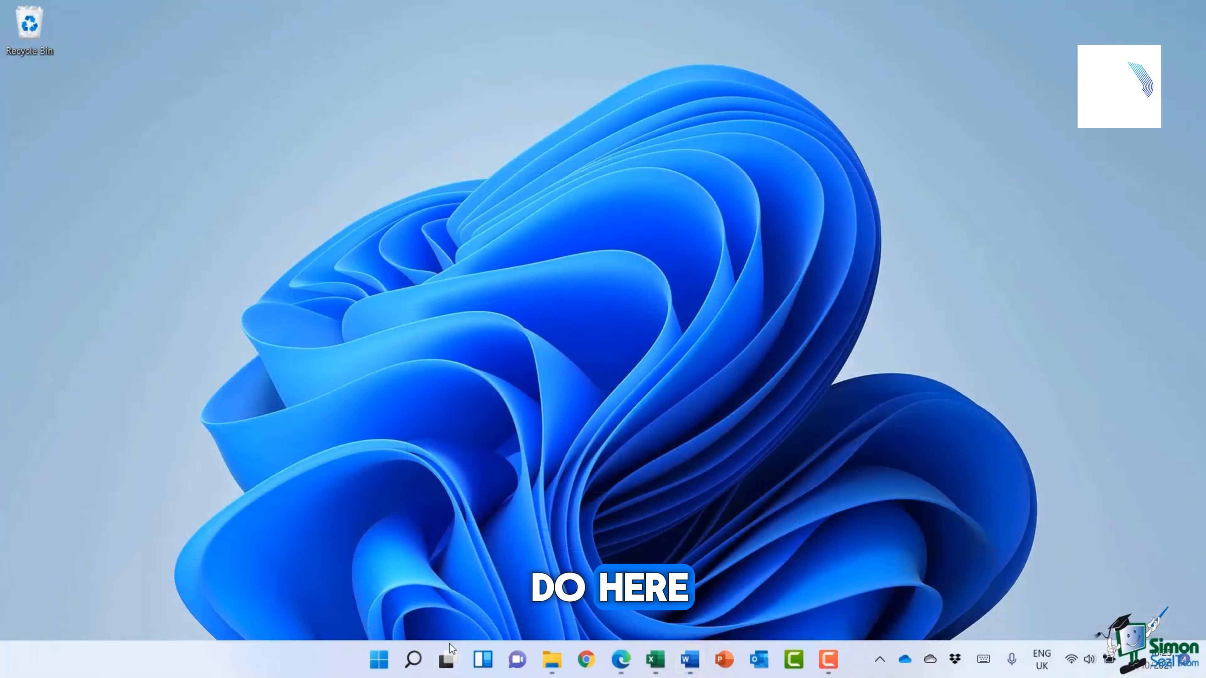
Drag the File Explorer windows from Task View onto the File Explorer desktop tile.
click(448, 660)
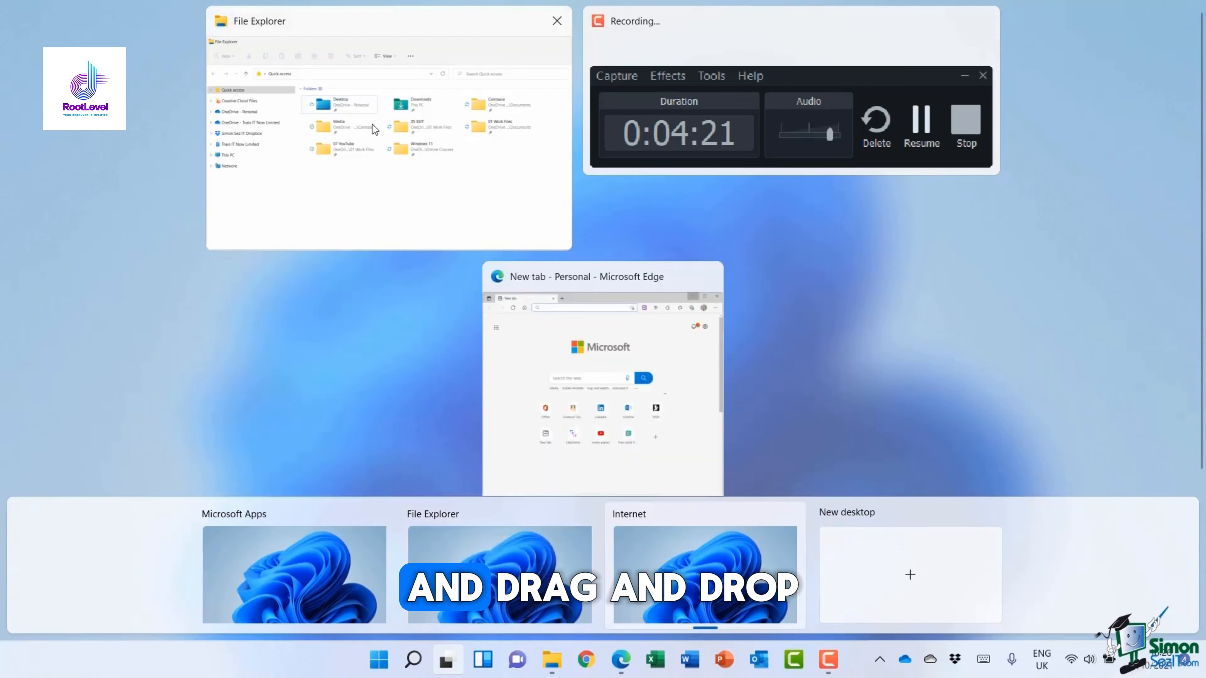
click(557, 21)
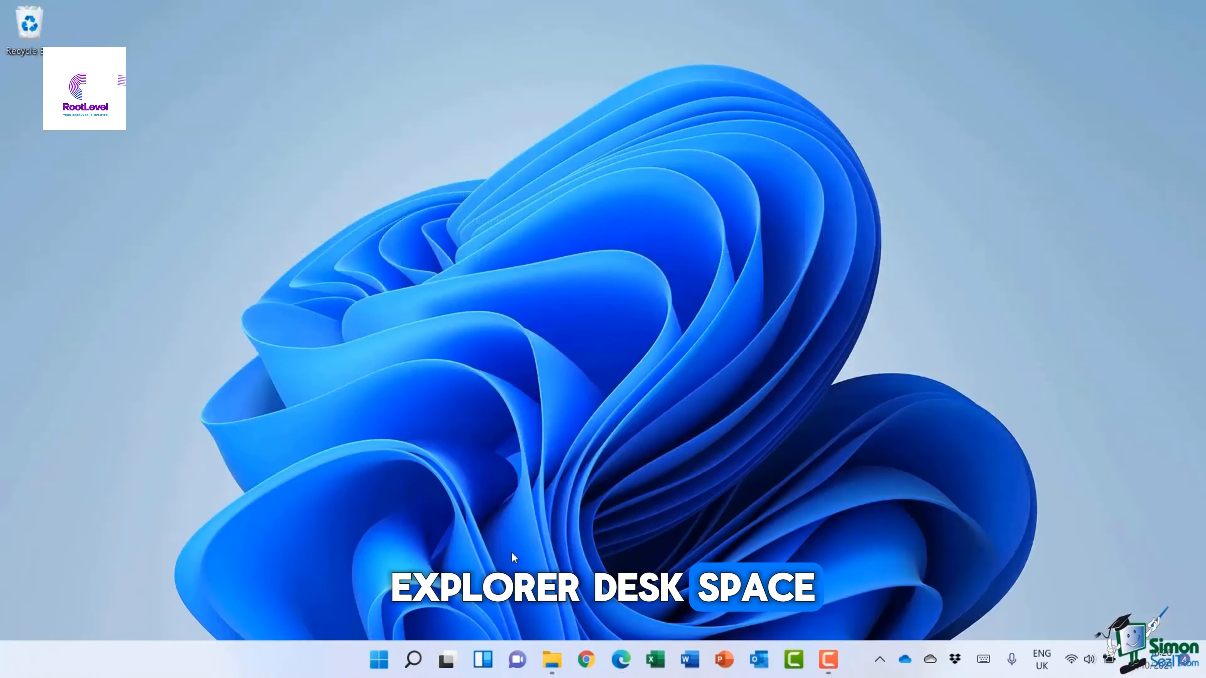
Visit the File Explorer desktop, then return to Microsoft Apps with the Word document in front.
click(551, 660)
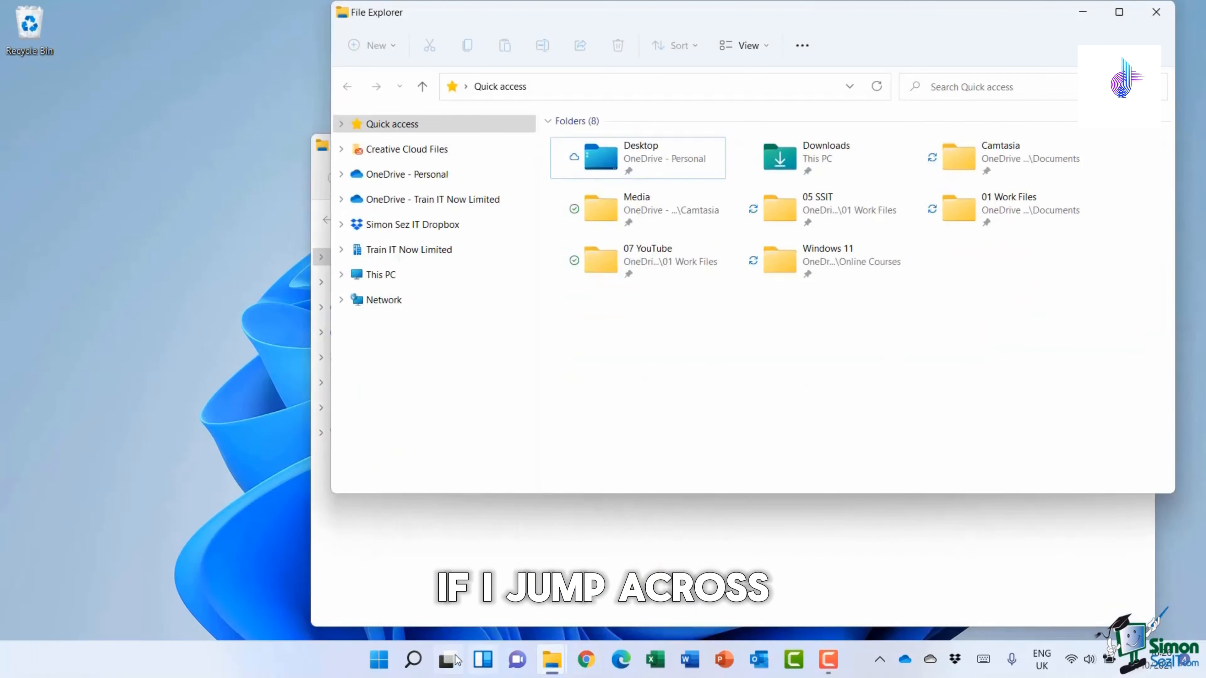
click(448, 660)
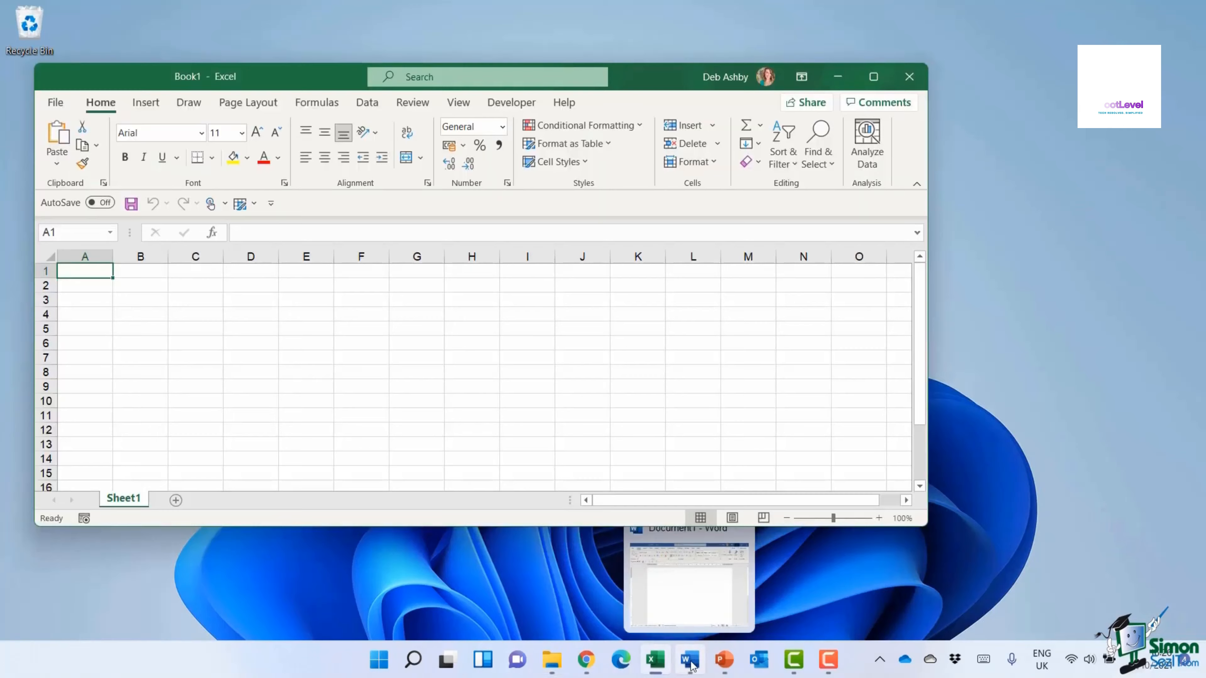
click(687, 660)
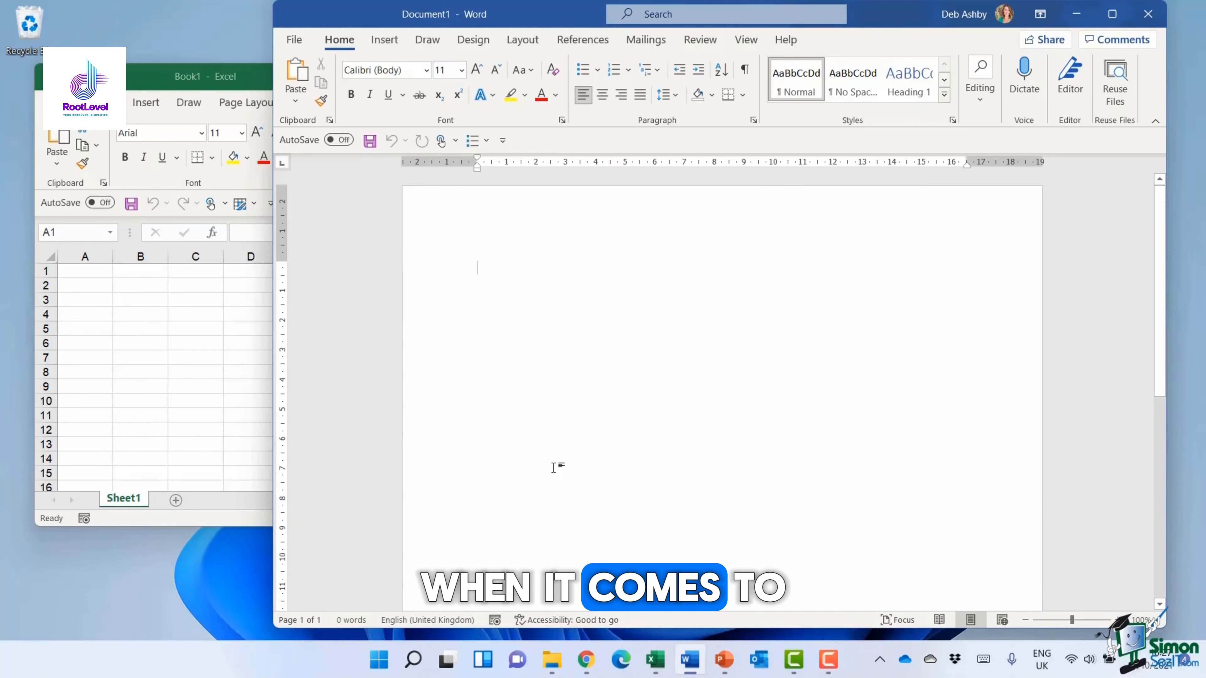
click(448, 660)
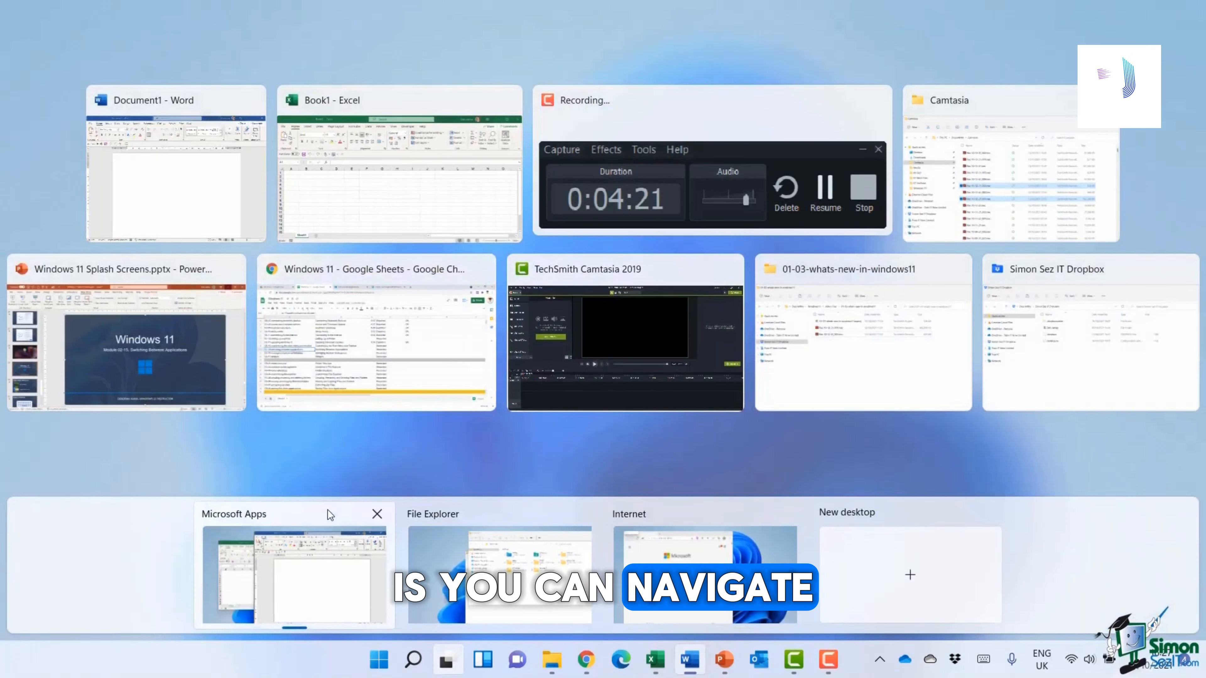
Switch to the Internet desktop showing Edge, then preview the File Explorer desktop in Task View.
click(446, 660)
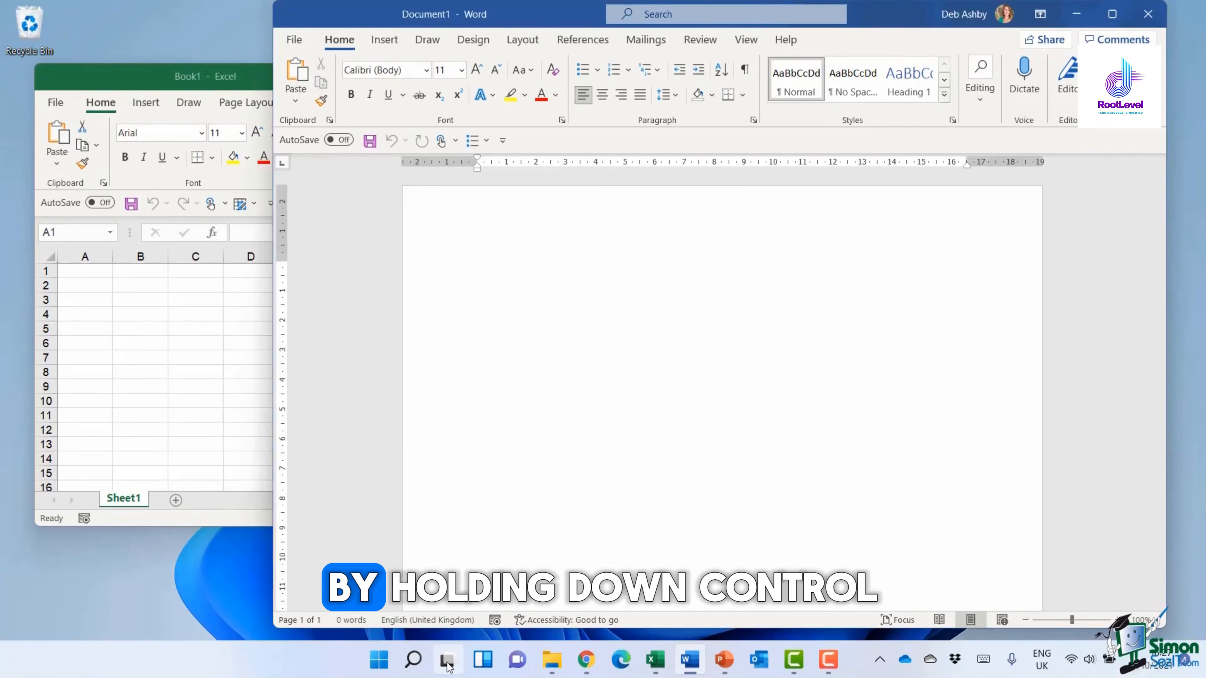
click(447, 660)
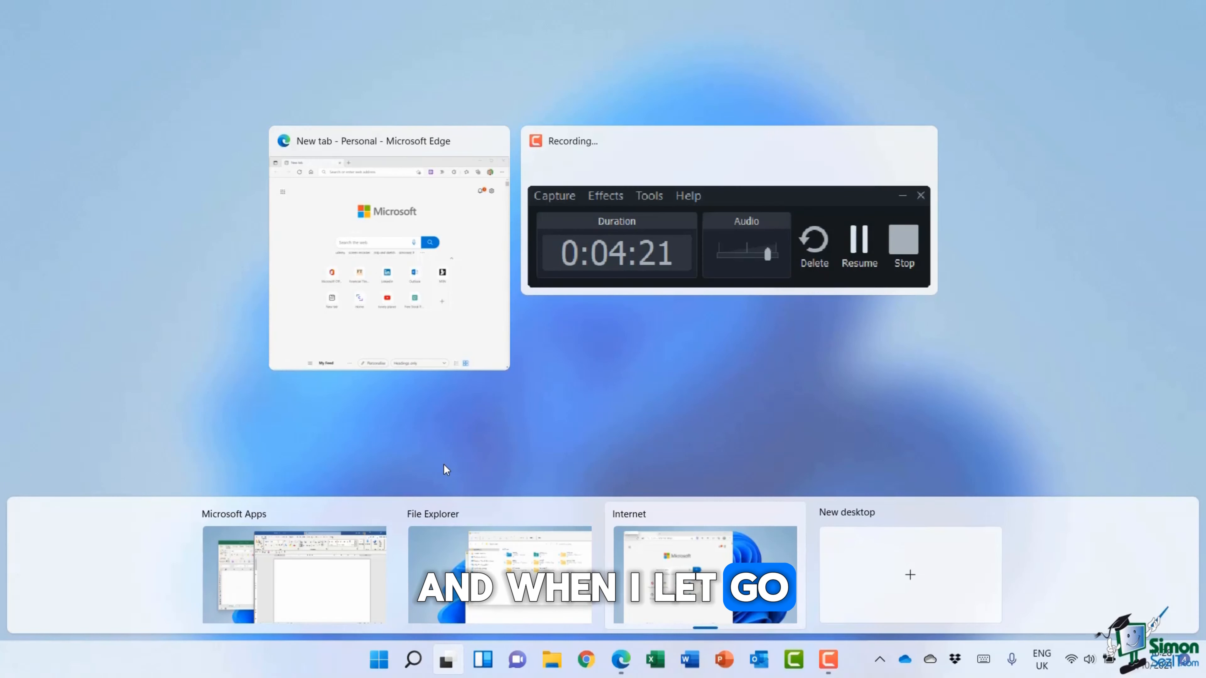
click(388, 250)
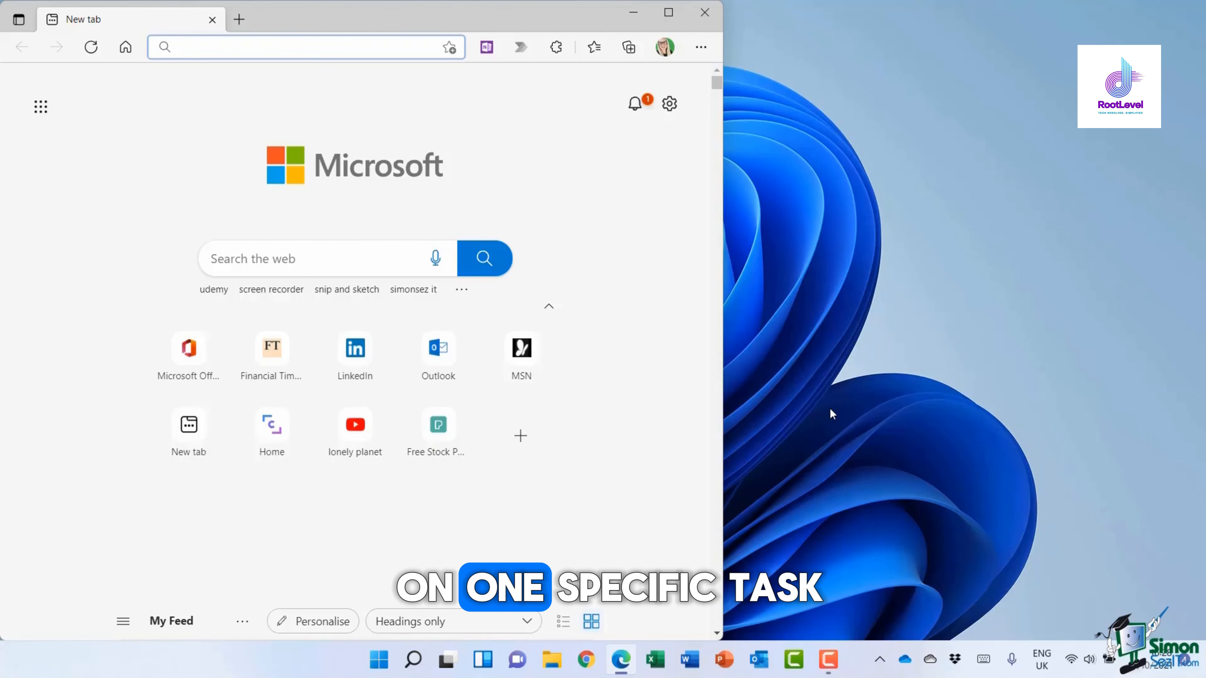
click(448, 660)
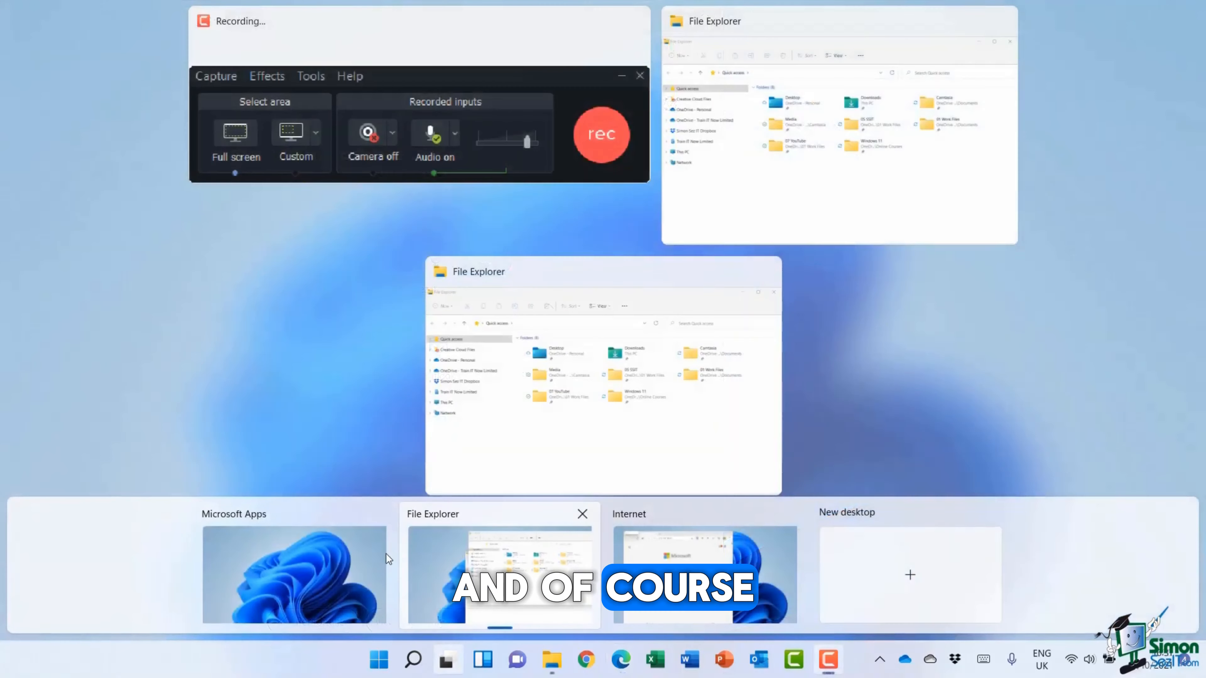